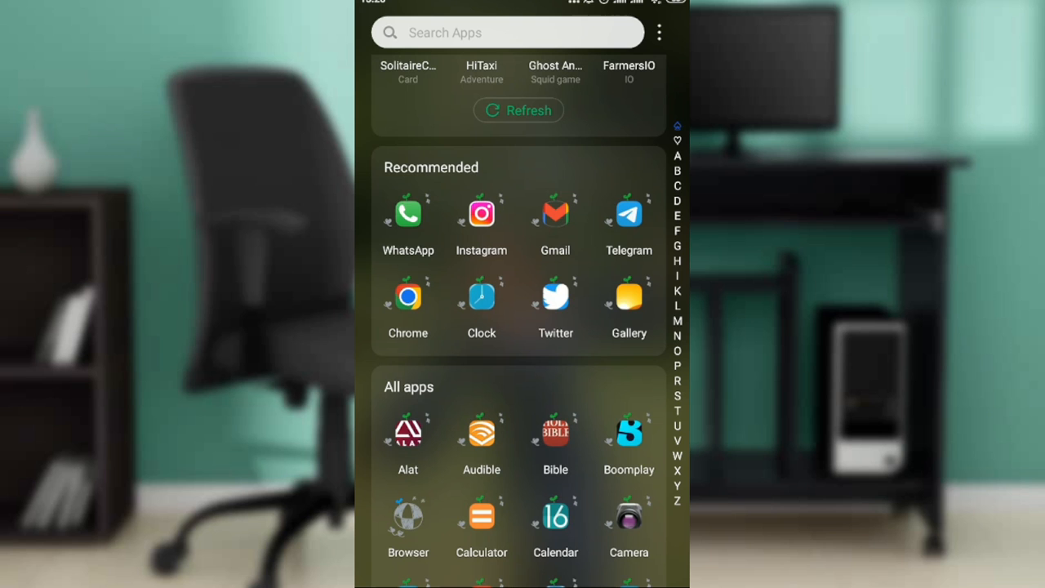
Step: Launch WhatsApp to show the Message yourself chat with its text, audio file and voice note
click(407, 213)
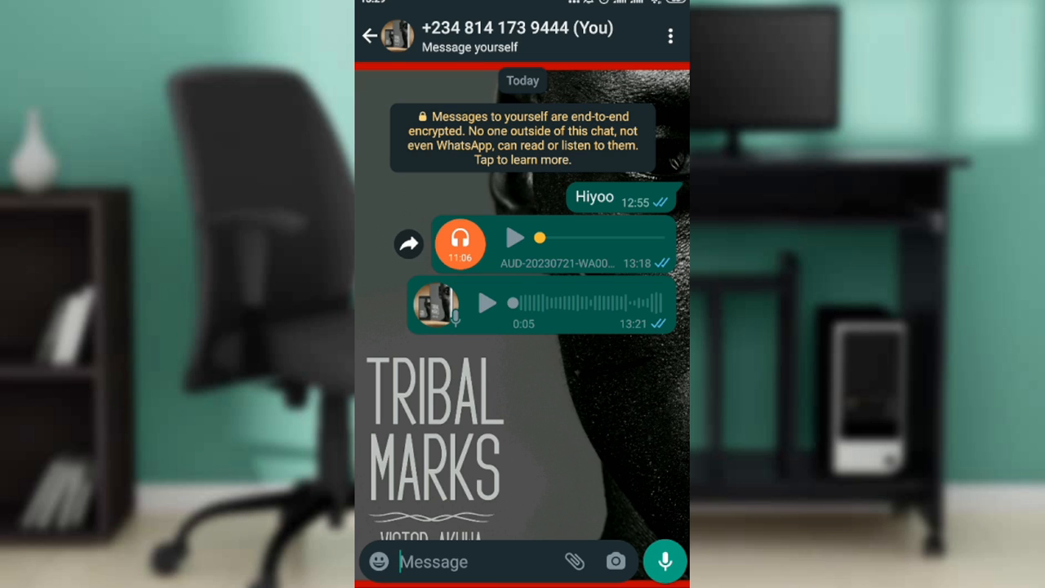
Step: Return to the Chats list and go to Settings > Storage and data > Manage storage
click(371, 36)
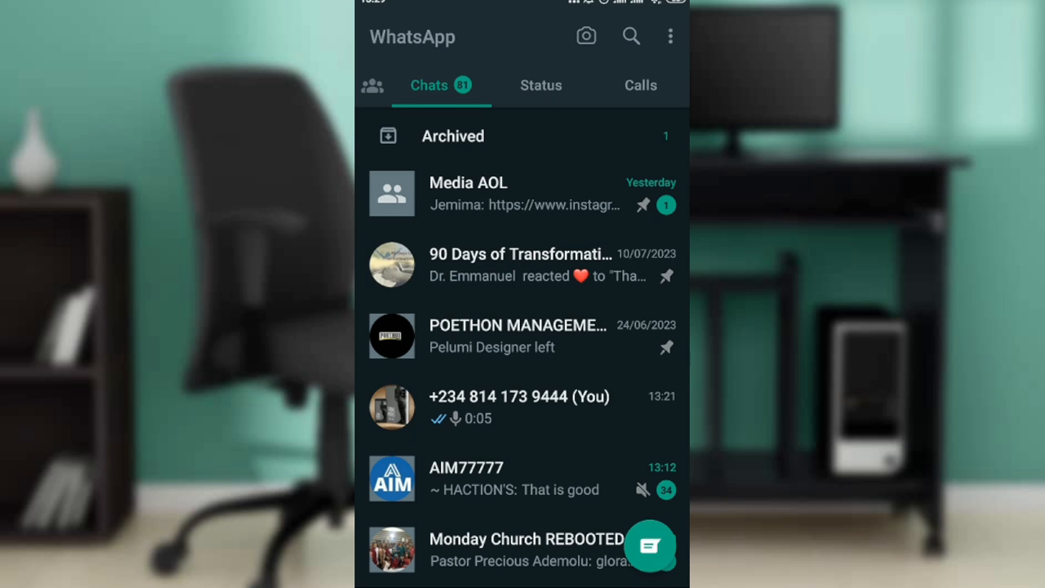
click(519, 406)
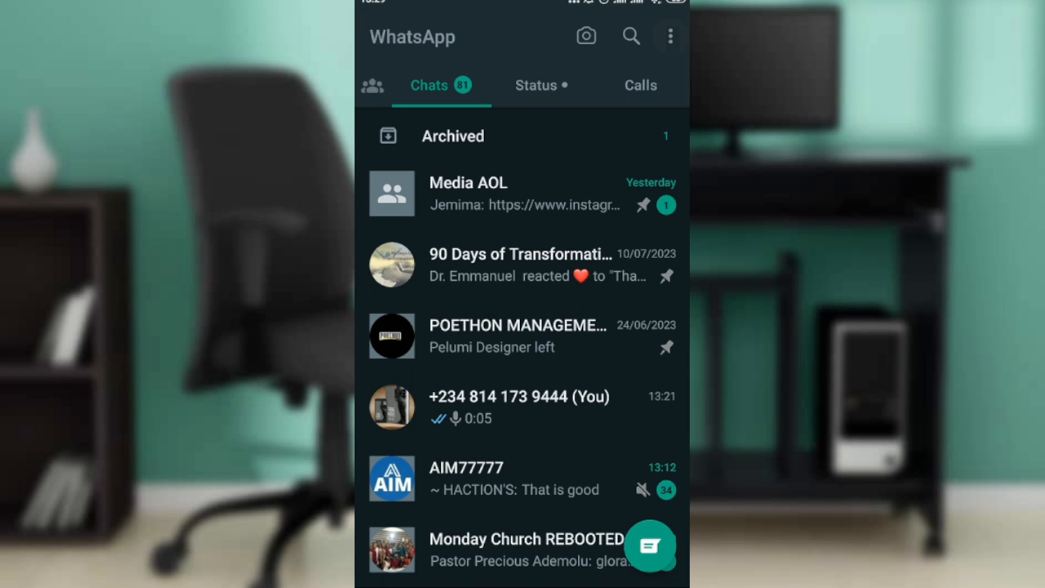
click(670, 36)
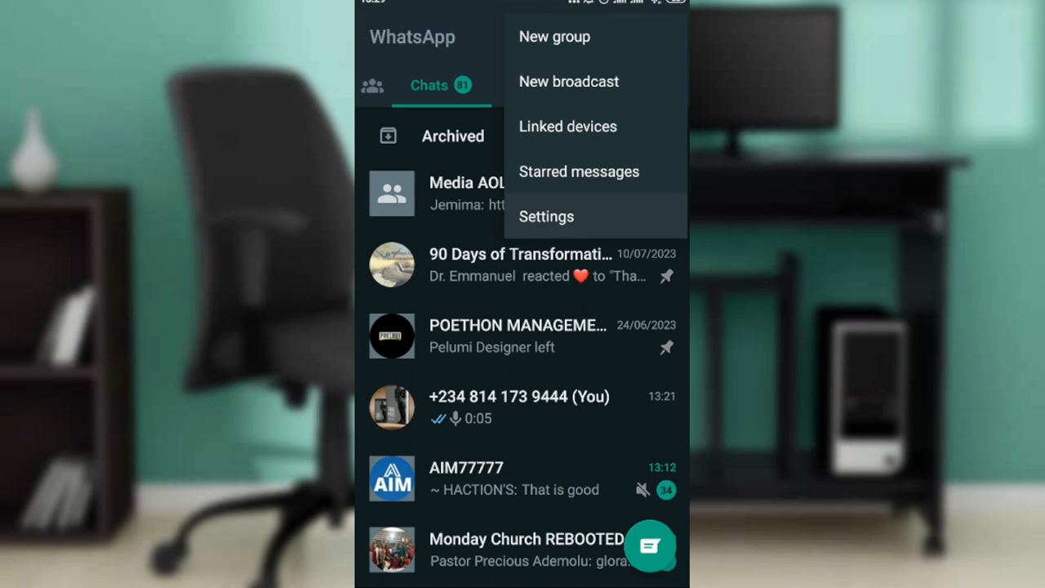
click(546, 216)
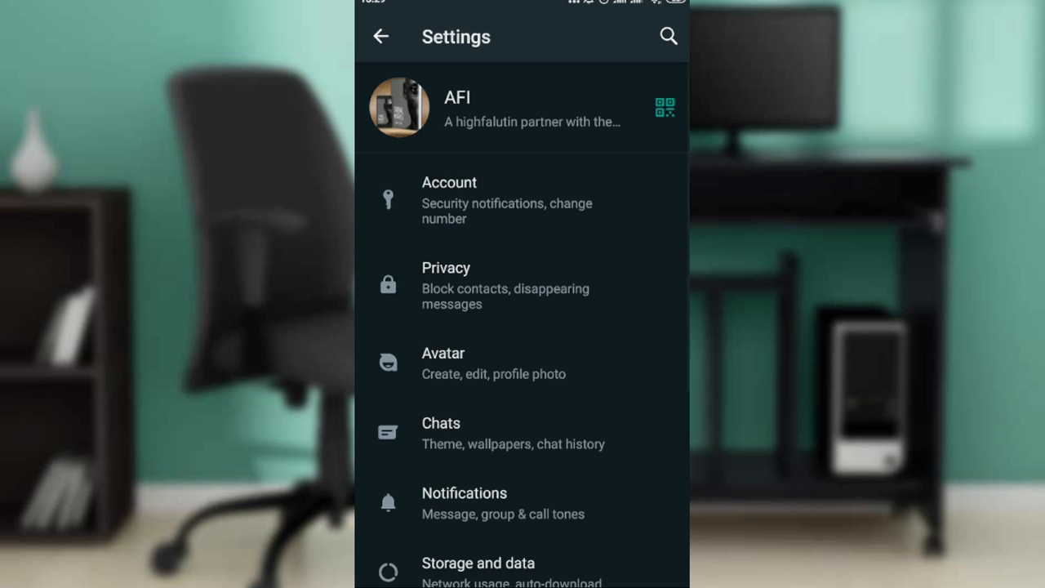
scroll(down, 3)
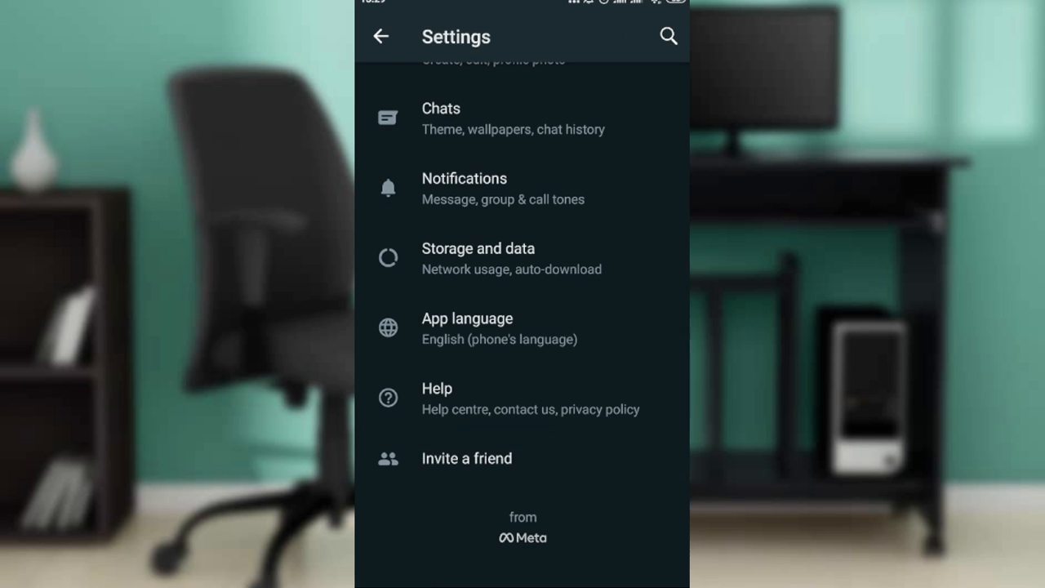
click(478, 248)
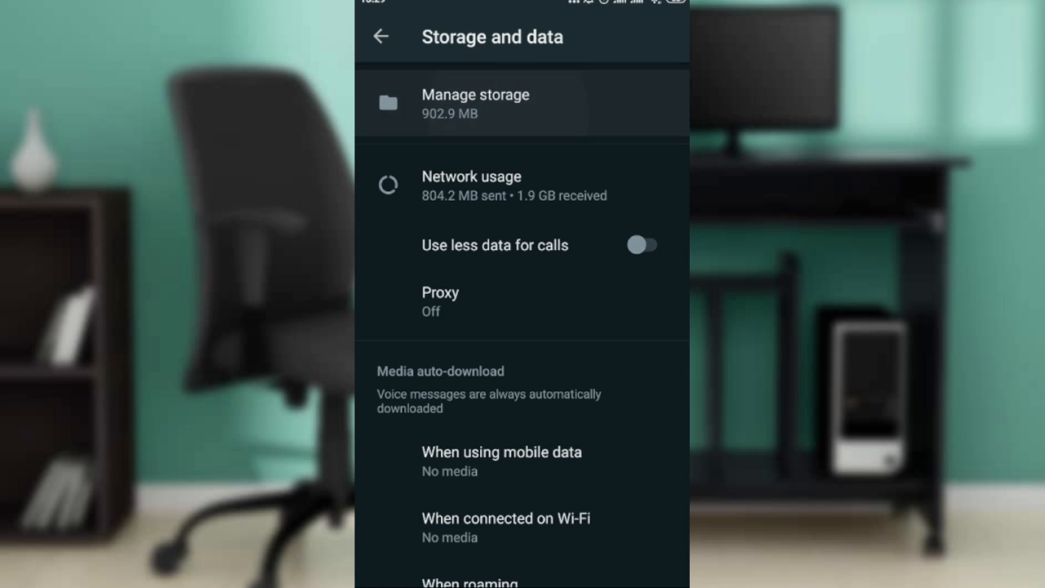
click(475, 103)
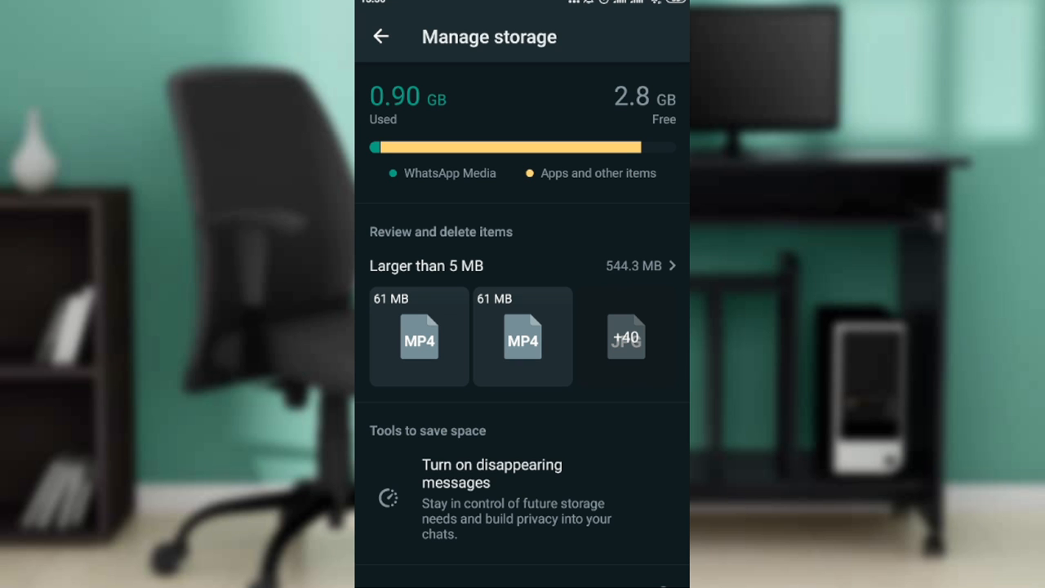
Step: Scroll the per-chat storage list and open the CUAA- TSV chat's 3.2 MB of media
scroll(down, 3)
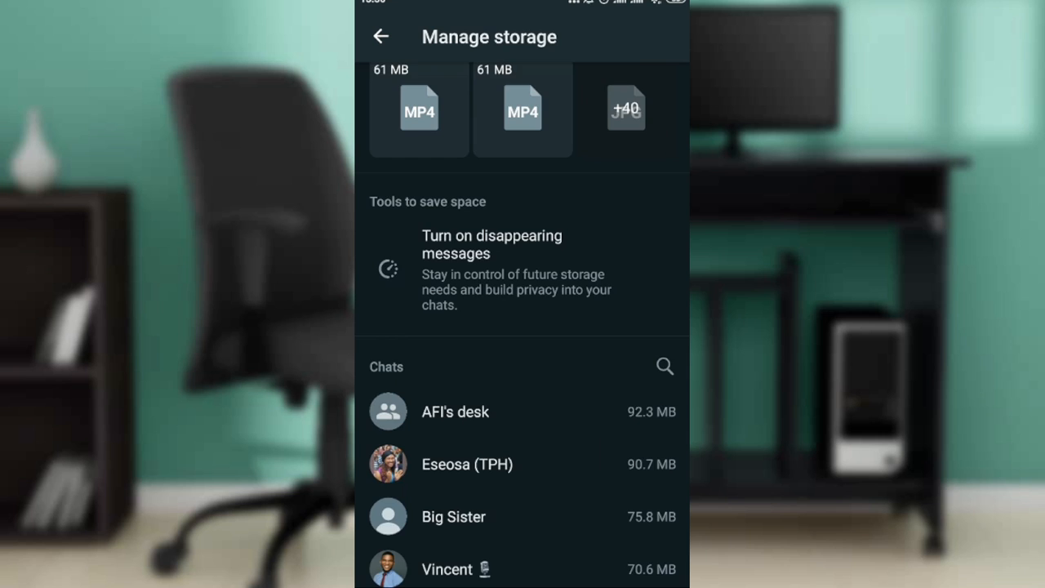
scroll(down, 3)
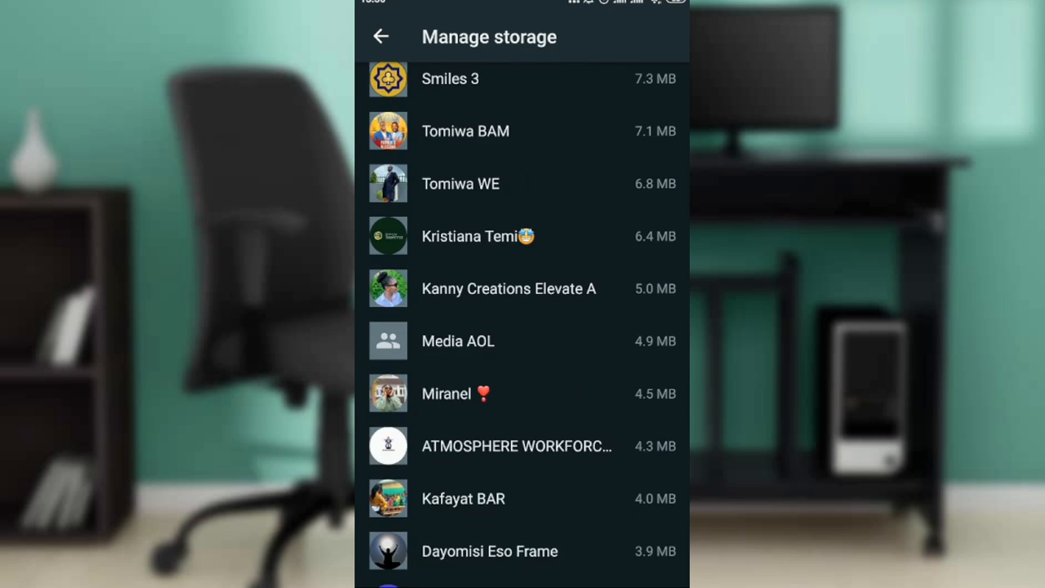
scroll(down, 3)
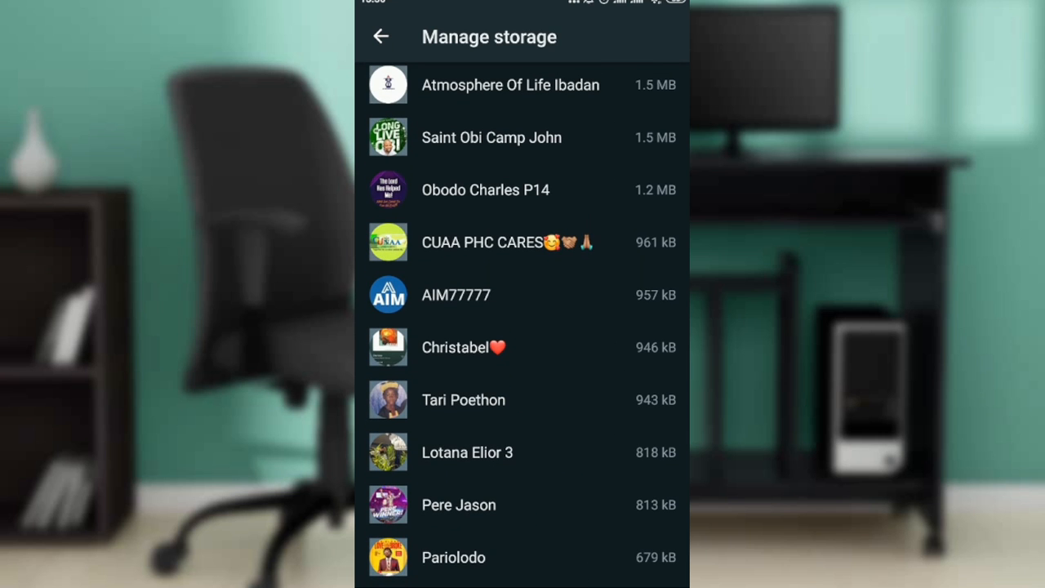
click(506, 242)
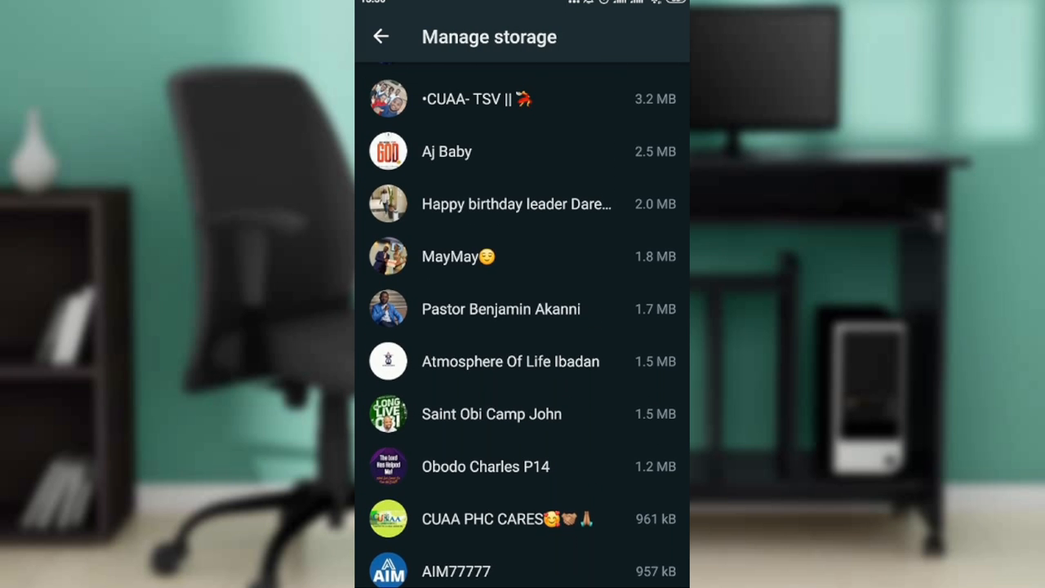
scroll(down, 3)
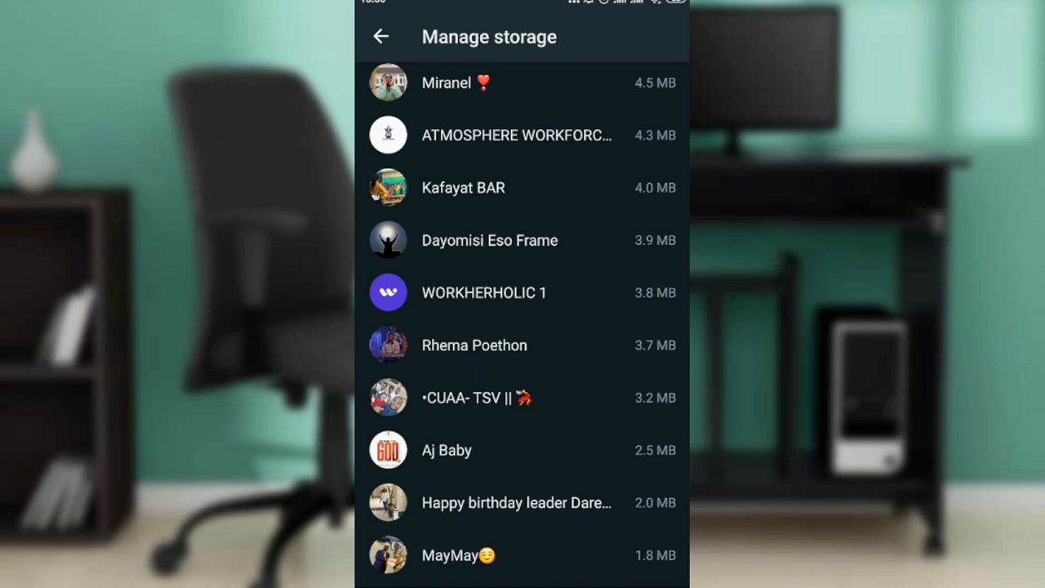
click(473, 397)
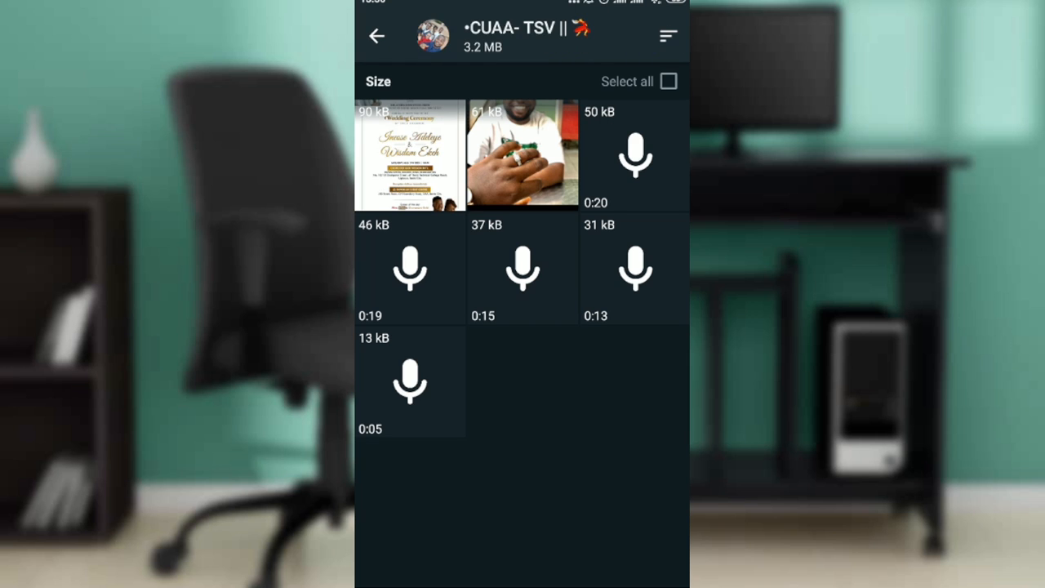
Step: Select all seven CUAA- TSV media items and confirm deleting them
click(668, 81)
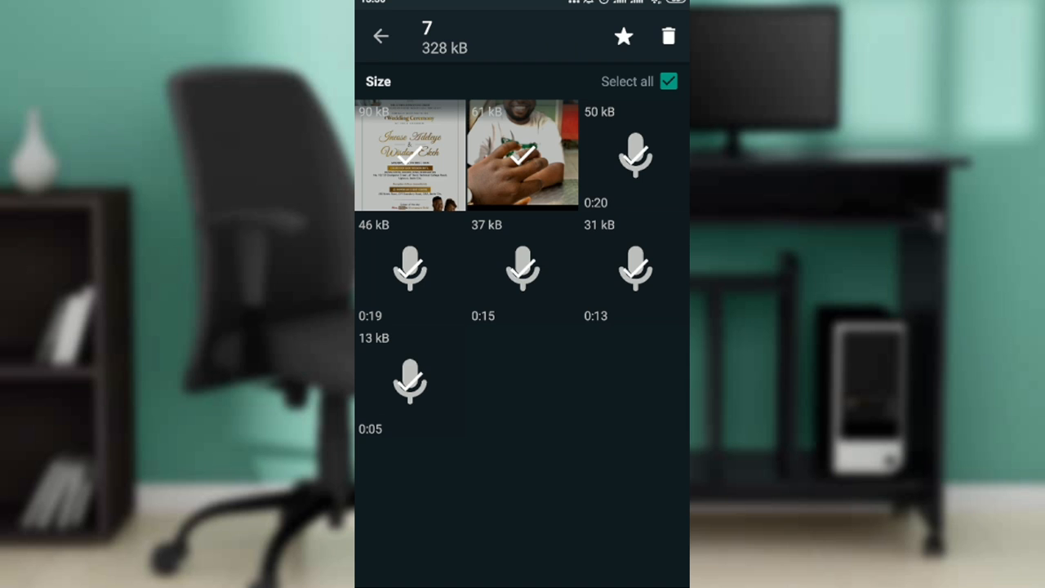
click(667, 35)
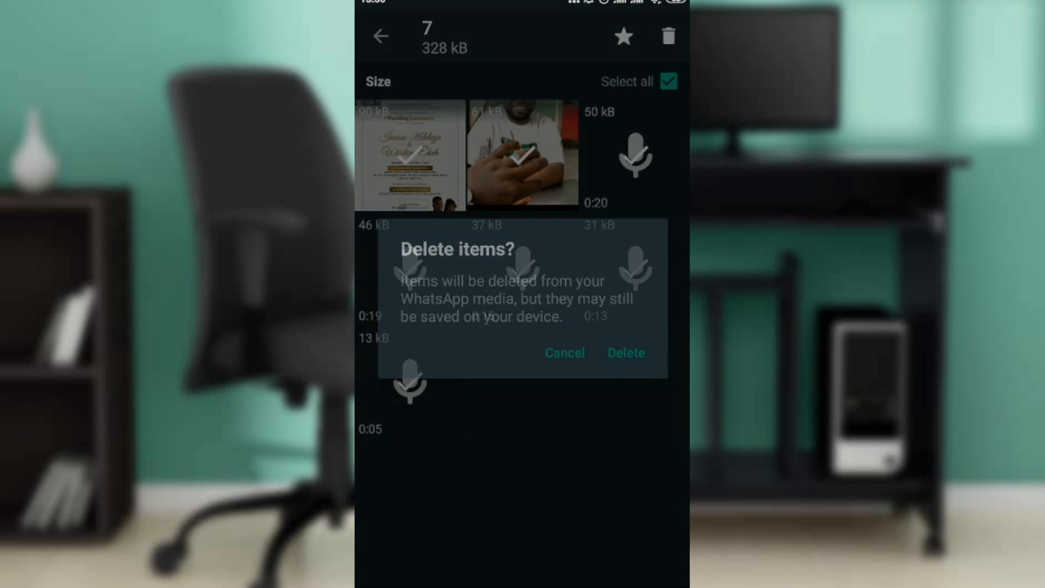
click(626, 352)
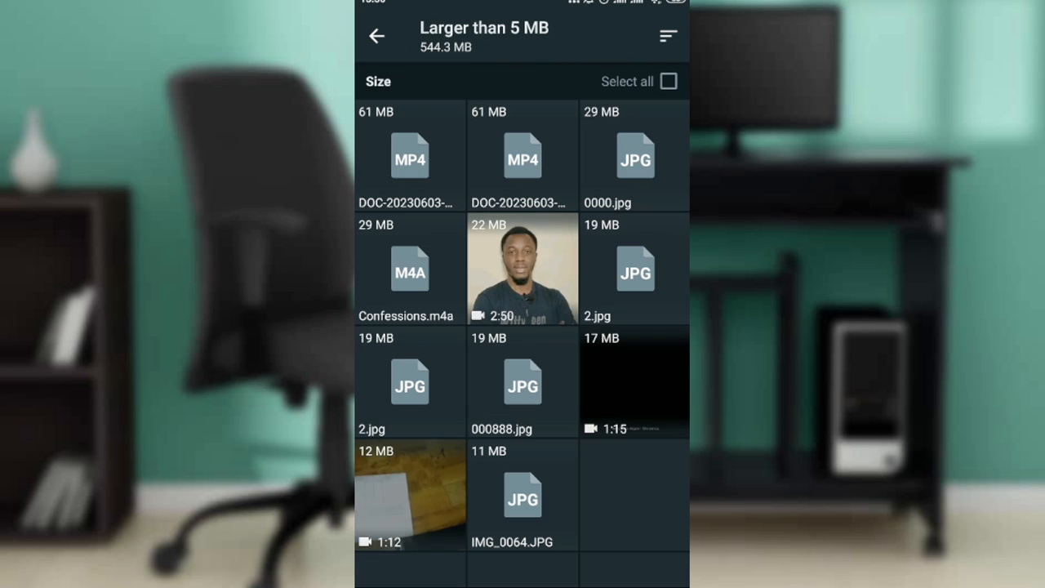
Step: Scroll through the 544.3 MB of files over 5 MB, then go back to Manage storage
scroll(down, 3)
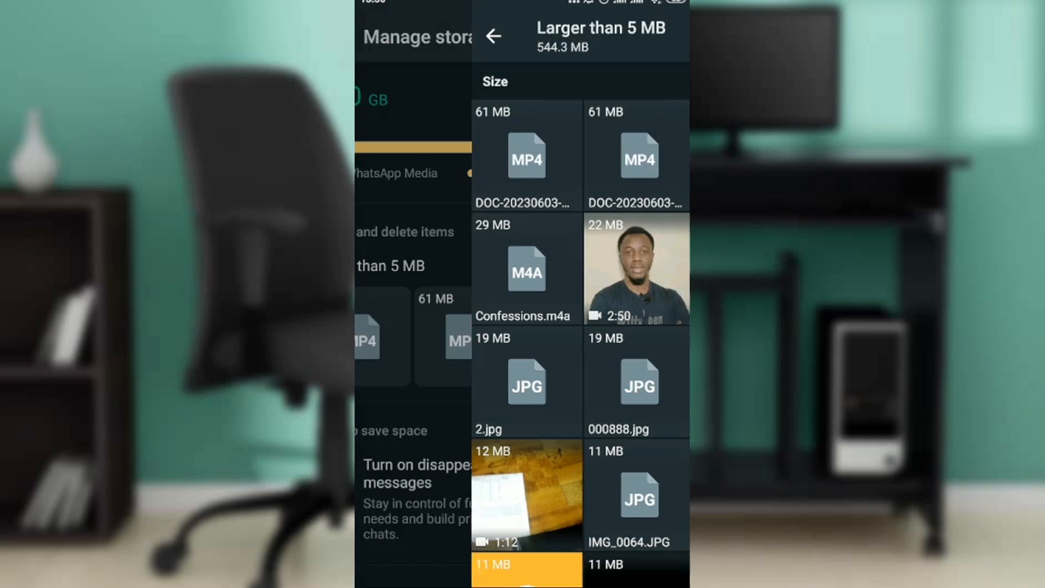
click(493, 36)
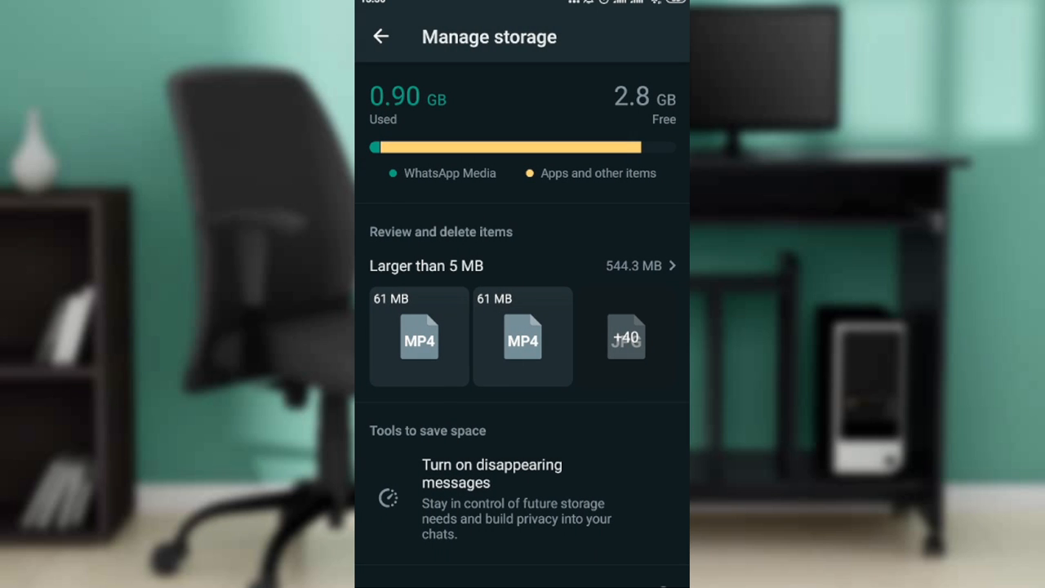